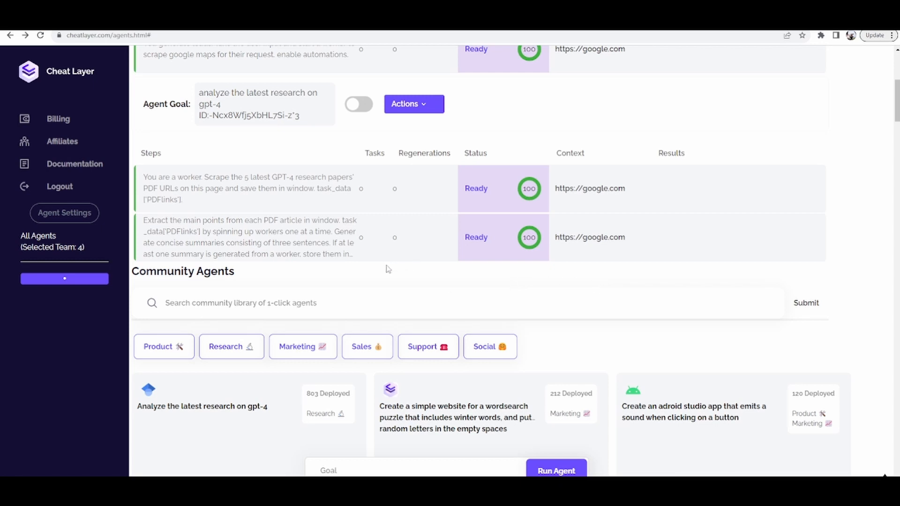
mouse_move(181, 235)
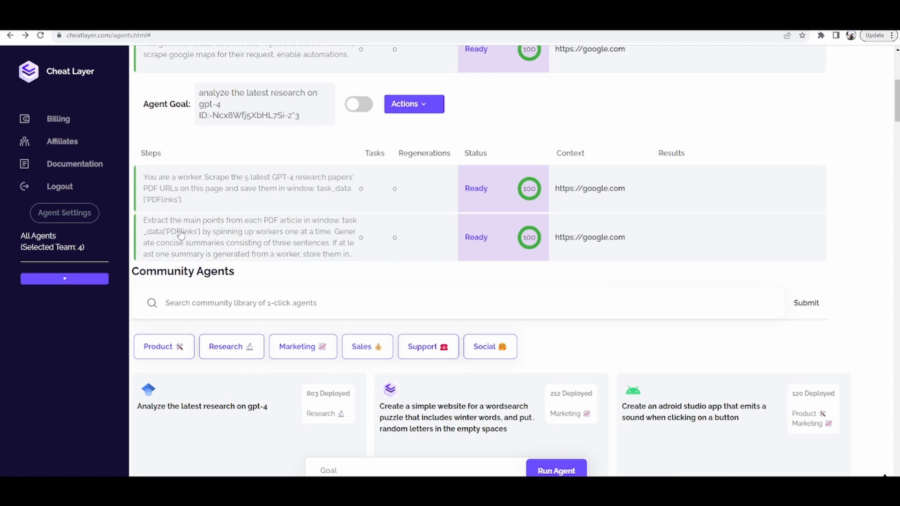
mouse_move(64, 212)
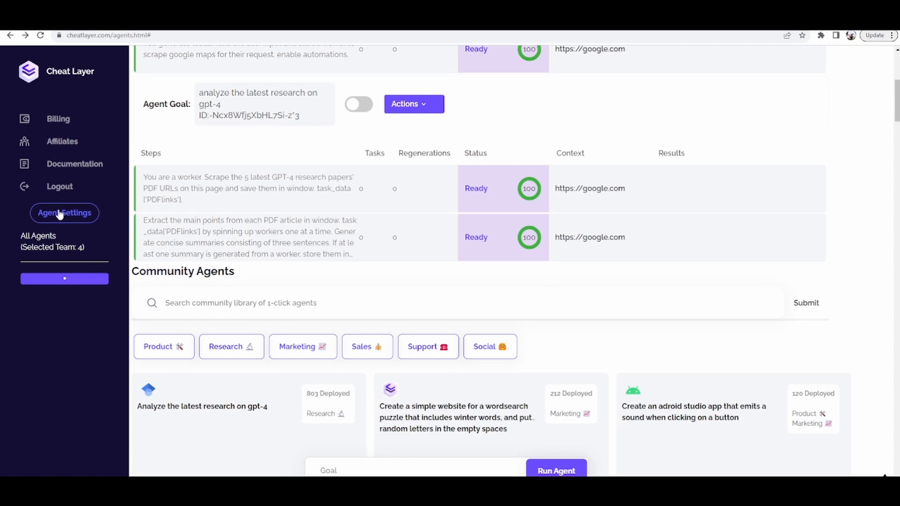
Copy the Supabase Project URL and save it as the agent's Supabase URL
left_click(64, 213)
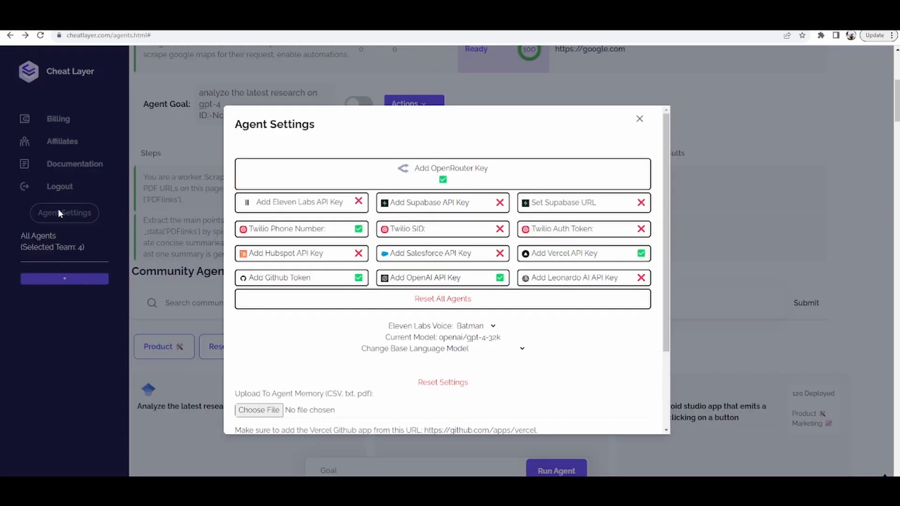
mouse_move(437, 202)
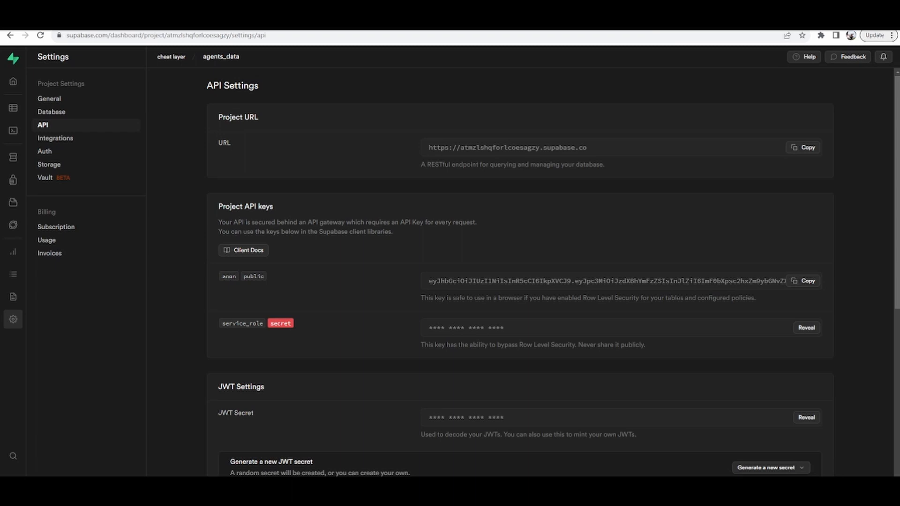
left_click(48, 98)
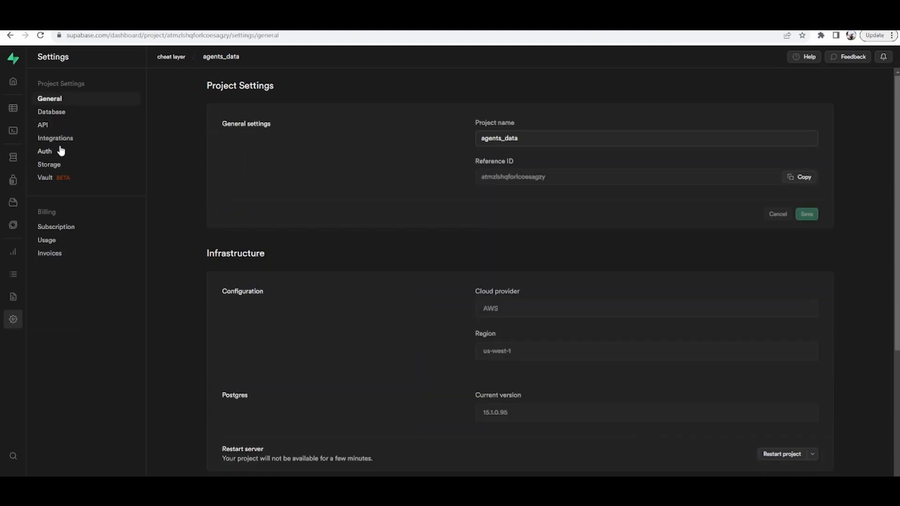
left_click(42, 124)
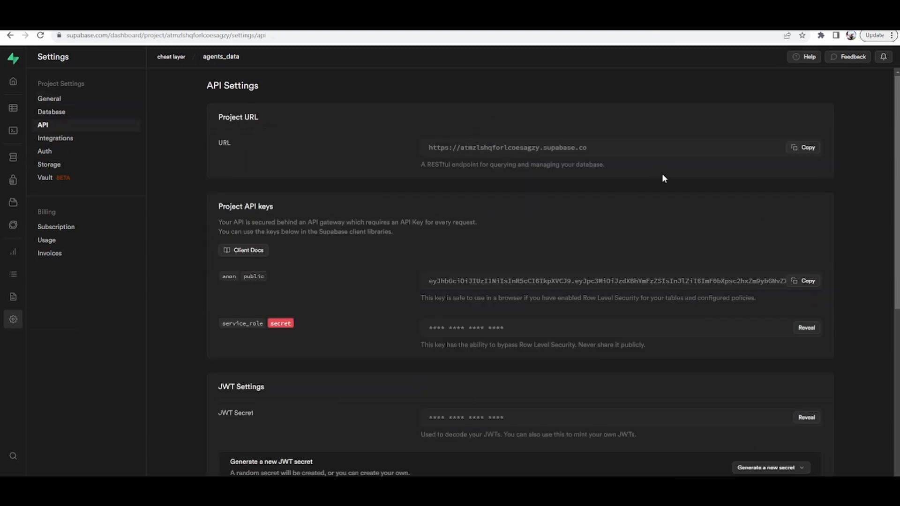
left_click(803, 148)
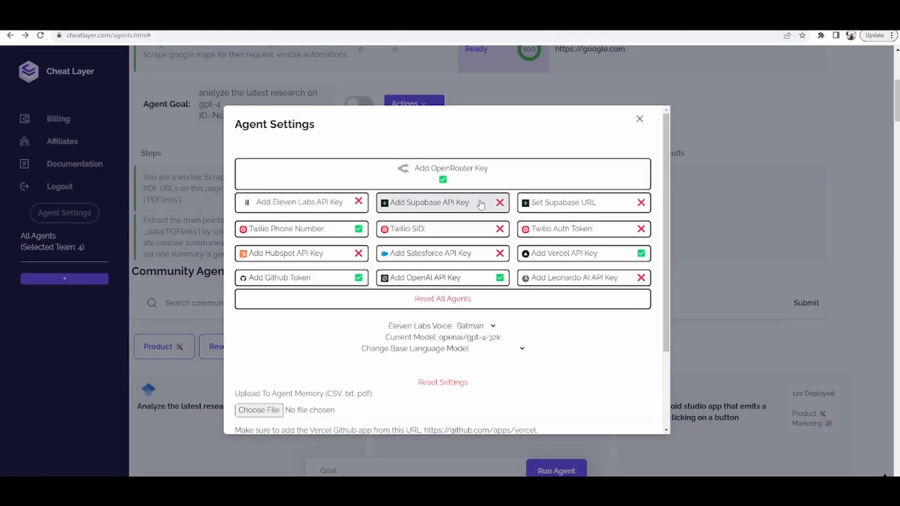
left_click(580, 202)
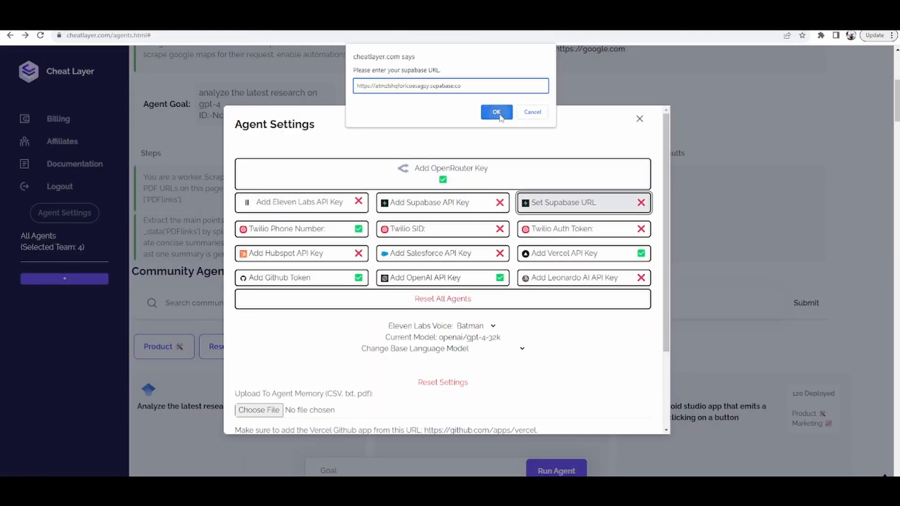
left_click(496, 112)
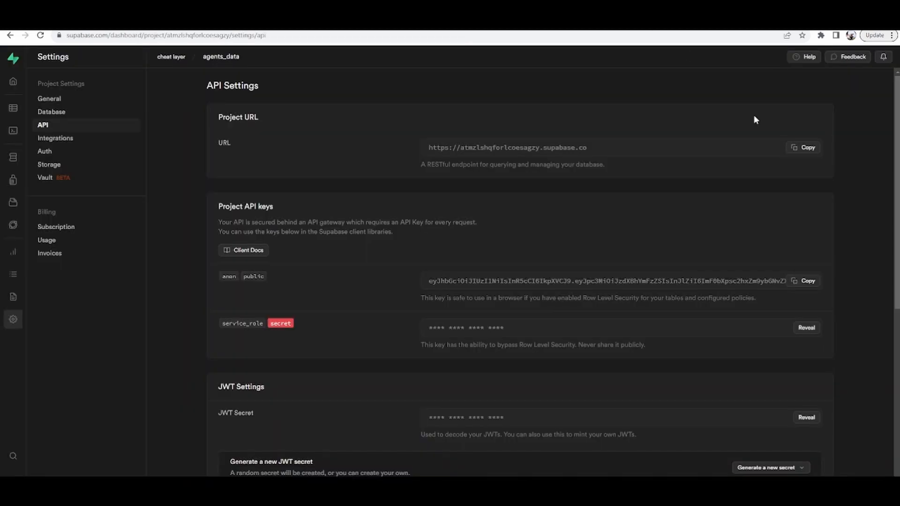
Copy the Supabase public anon key and save it as the Supabase API key
left_click(806, 281)
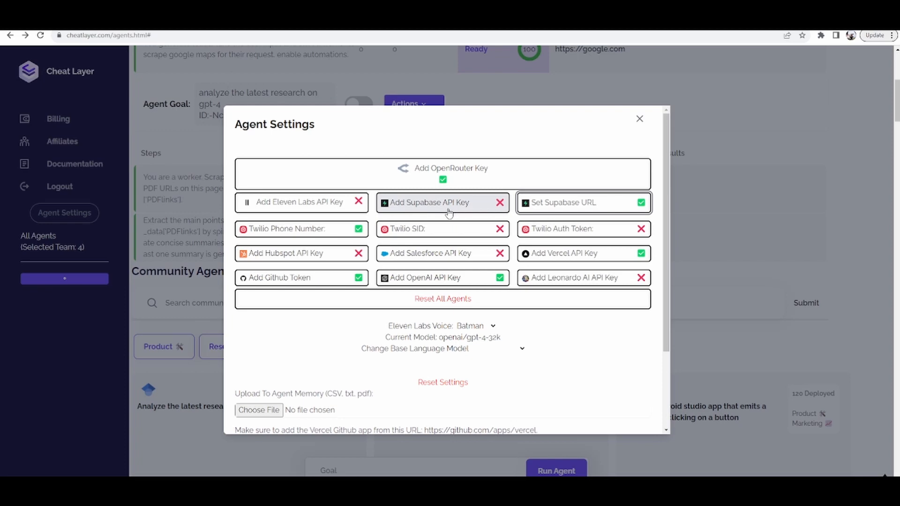
left_click(427, 202)
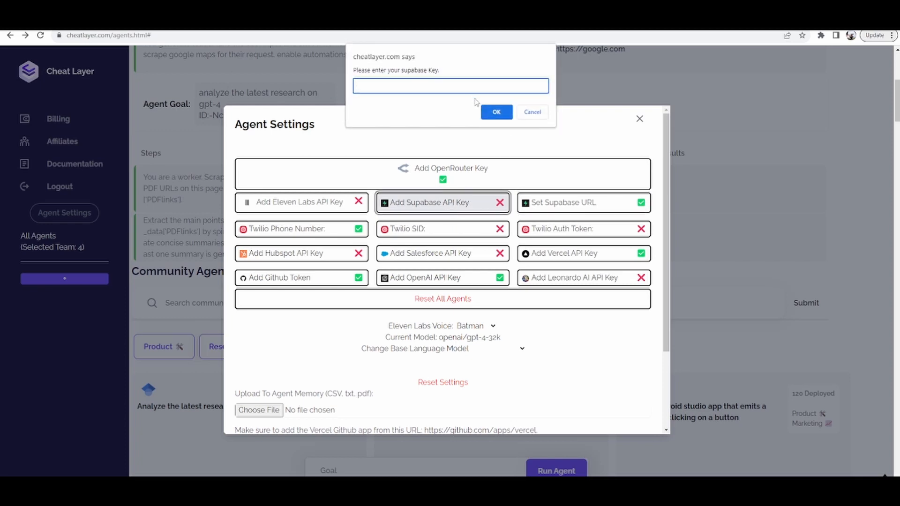
left_click(496, 112)
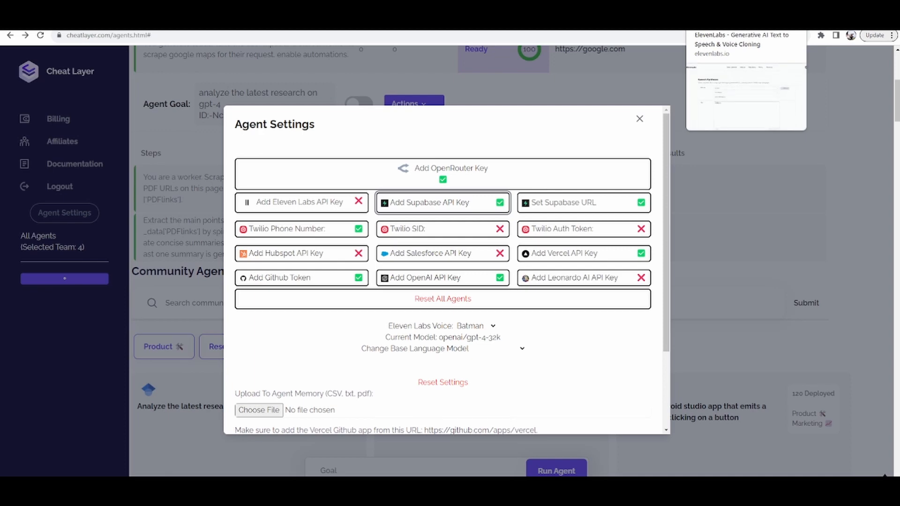
Save the ElevenLabs API key and scroll down to Upload To Agent Memory
left_click(358, 202)
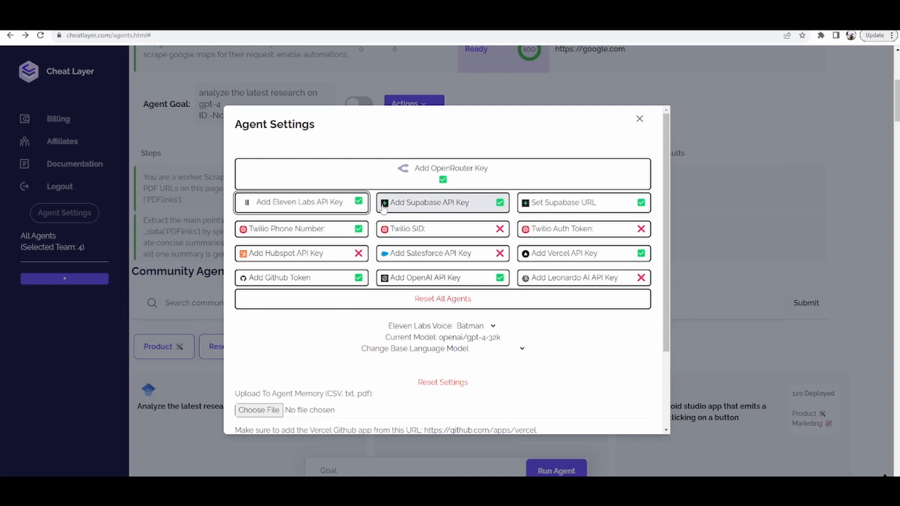
scroll("down", 3)
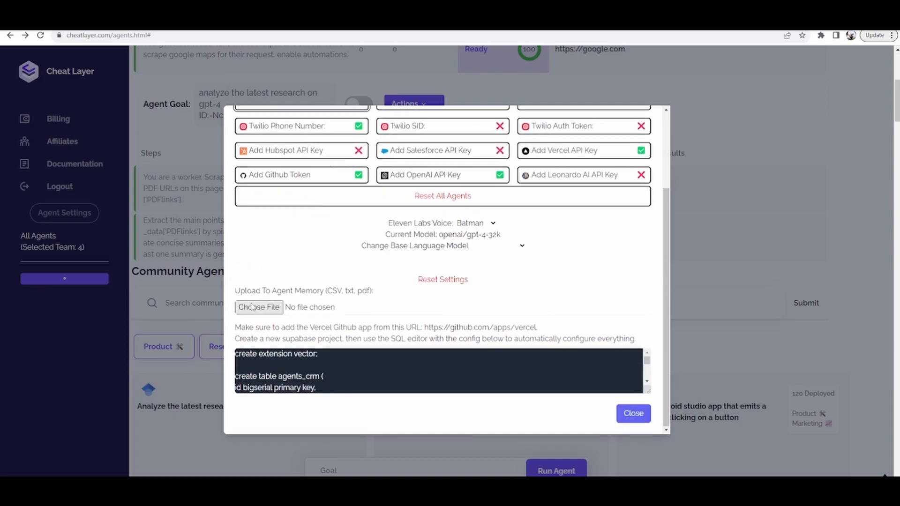
mouse_move(258, 307)
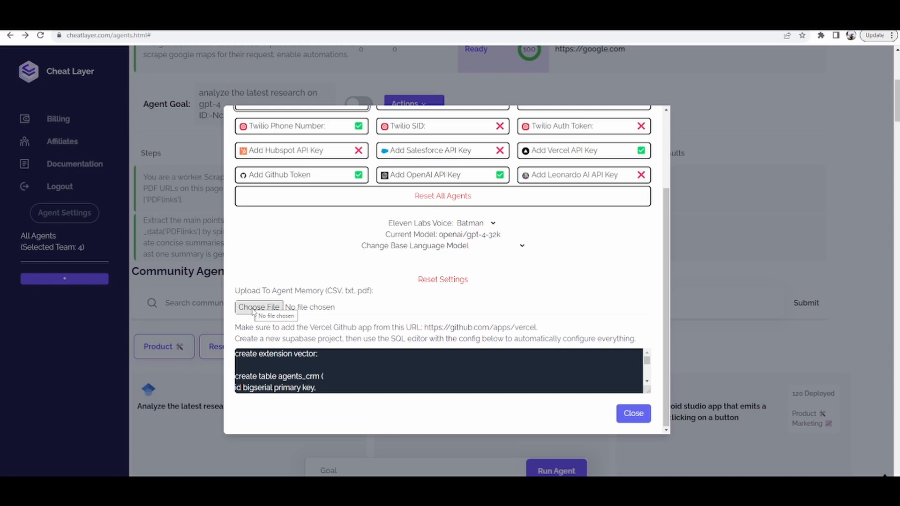
mouse_move(258, 307)
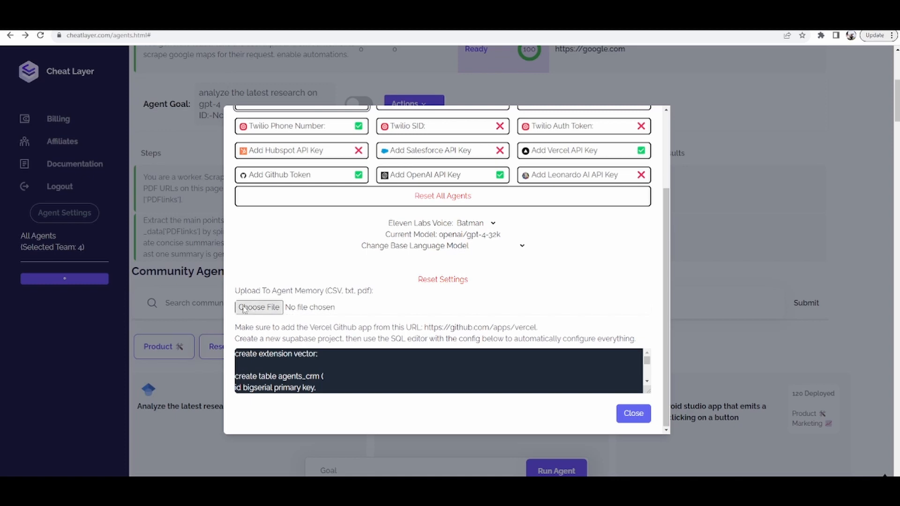
mouse_move(259, 308)
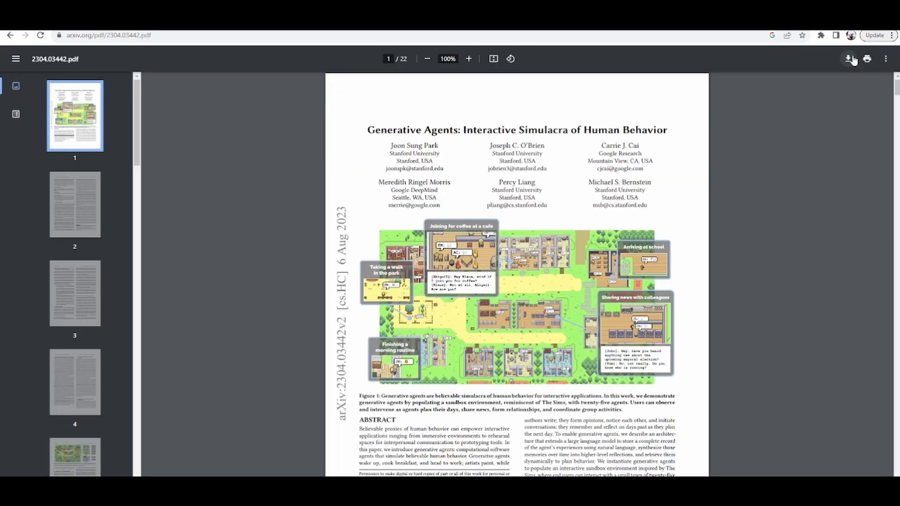
Download the paper PDF as 2304.03442 into the 27 folder
left_click(850, 58)
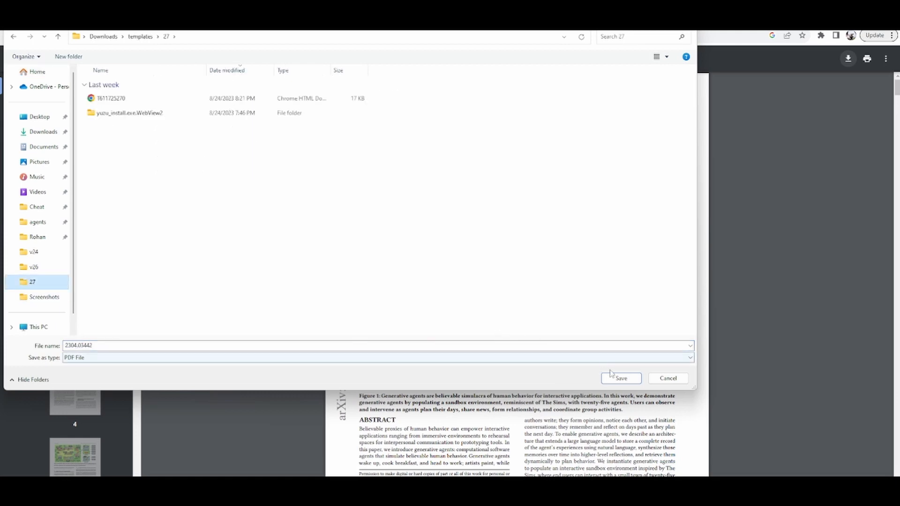
left_click(621, 378)
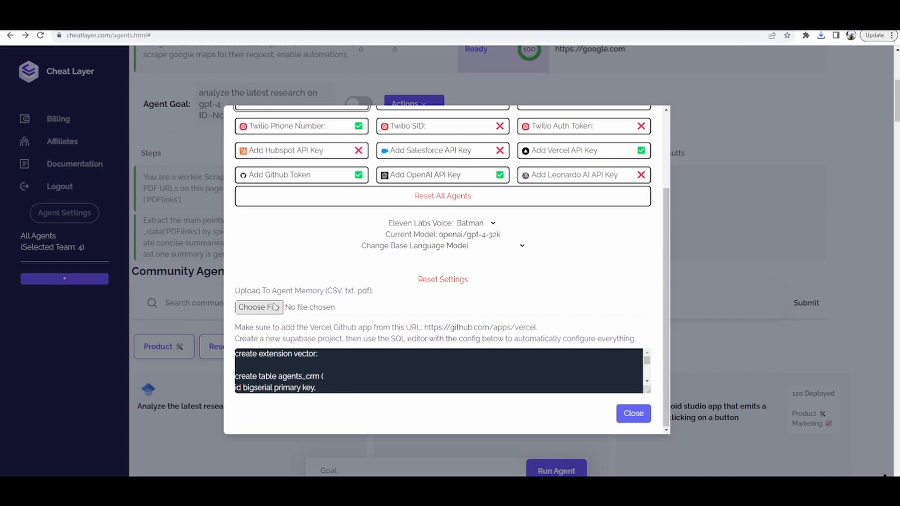
Upload 2304.03442 to agent memory with Choose File
left_click(258, 307)
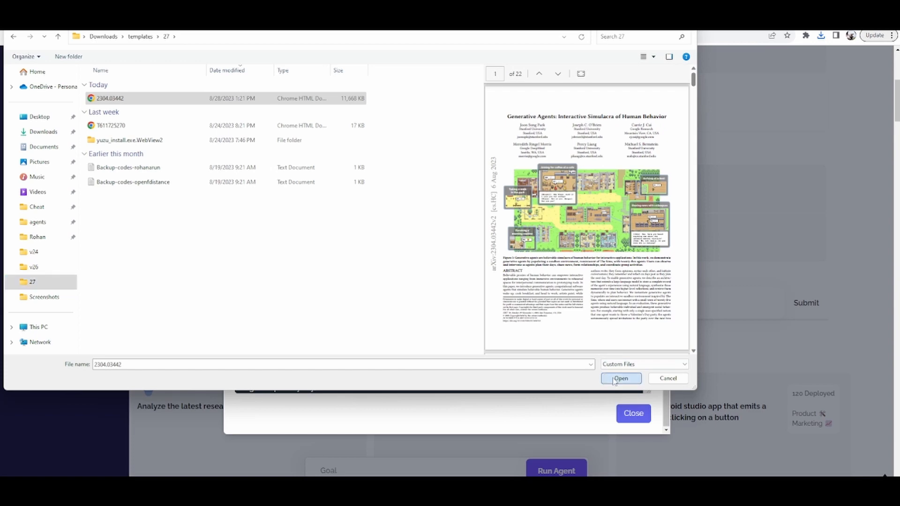
left_click(620, 377)
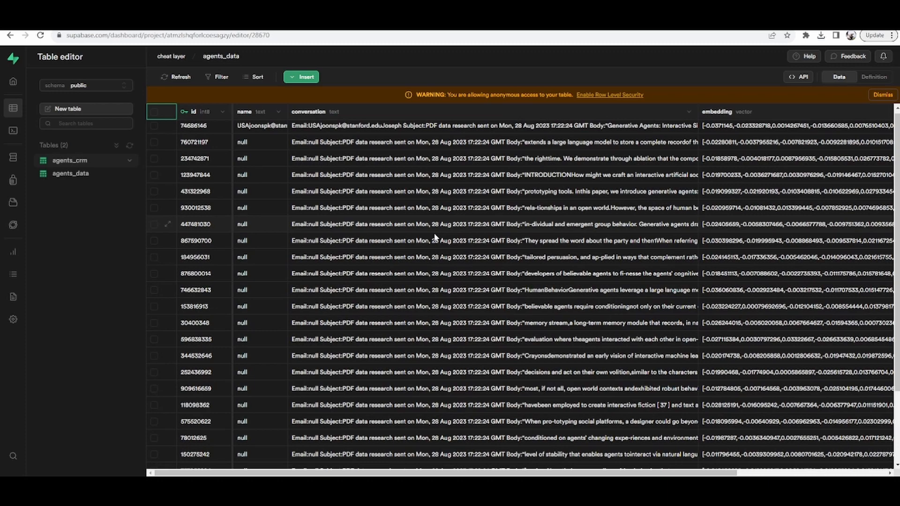
Scroll through the agents_data chunks and embeddings, then close Agent Settings
scroll("down", 3)
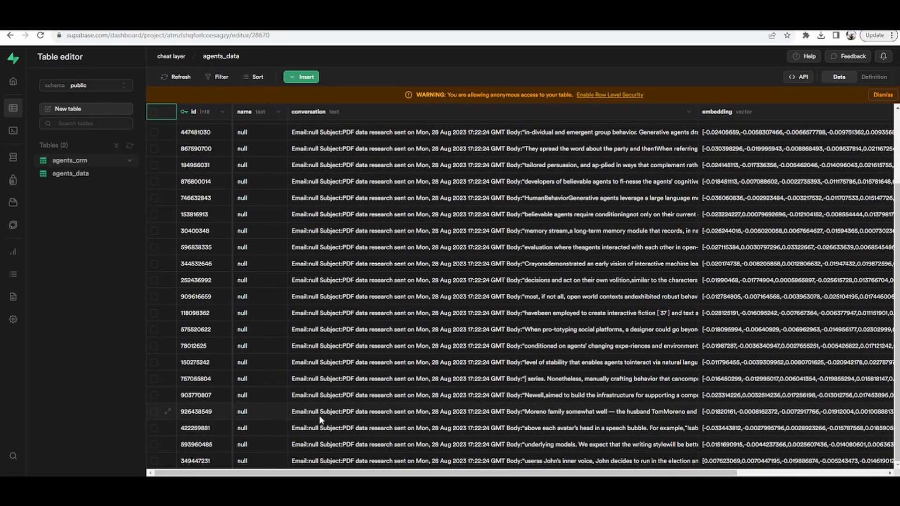
scroll("up", 3)
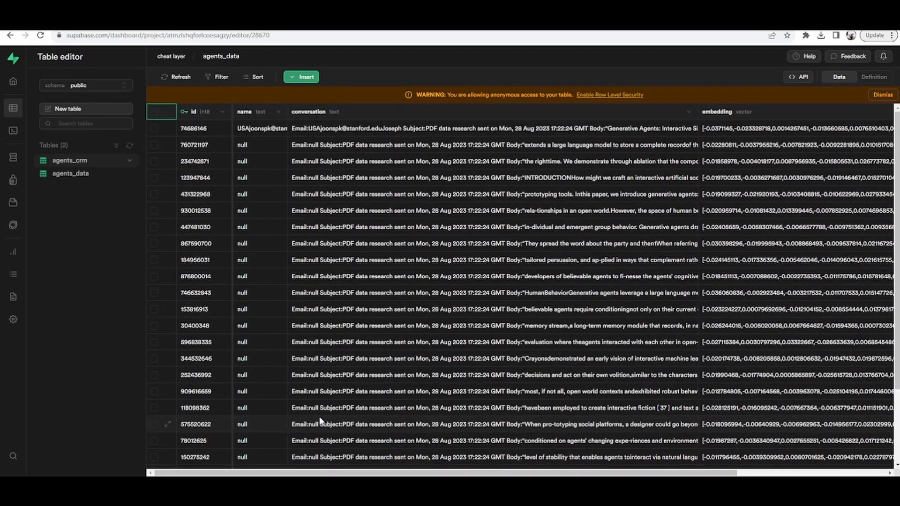
mouse_move(646, 314)
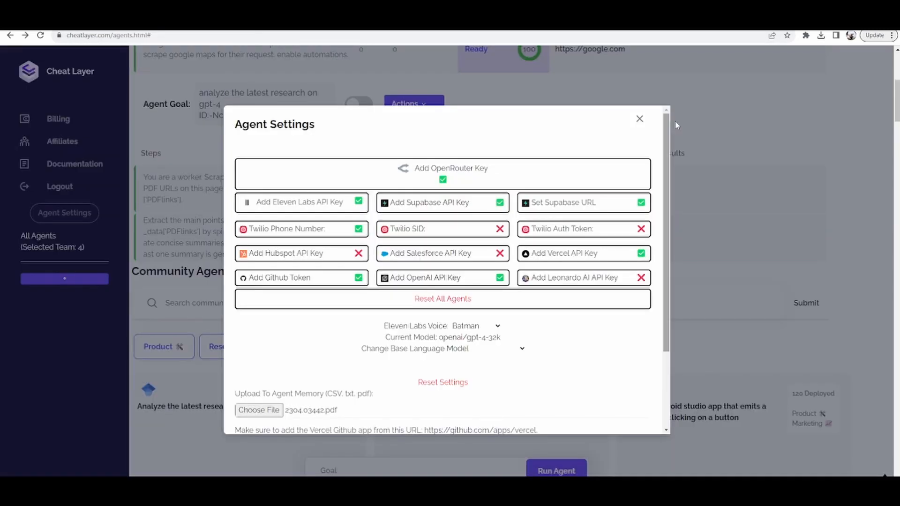
left_click(639, 119)
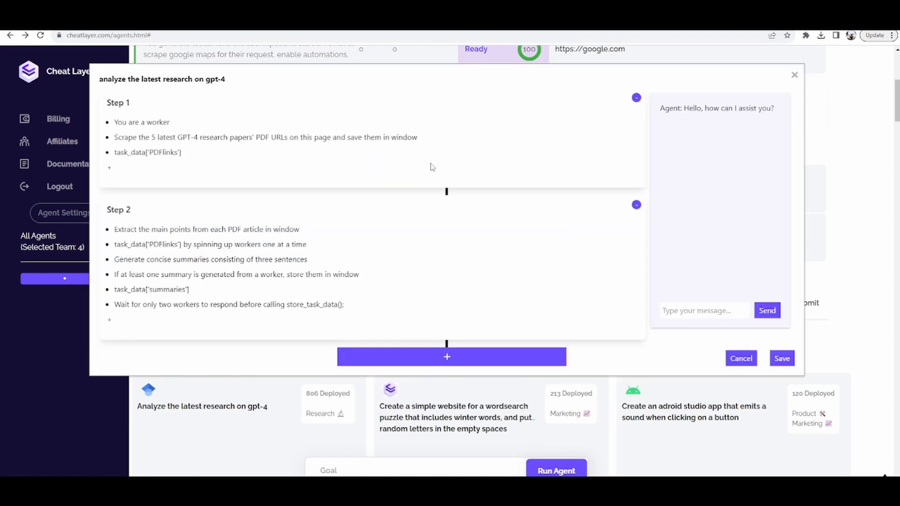
Ask the research agent's test chat to explain the paper and read its summary
type("explain the re")
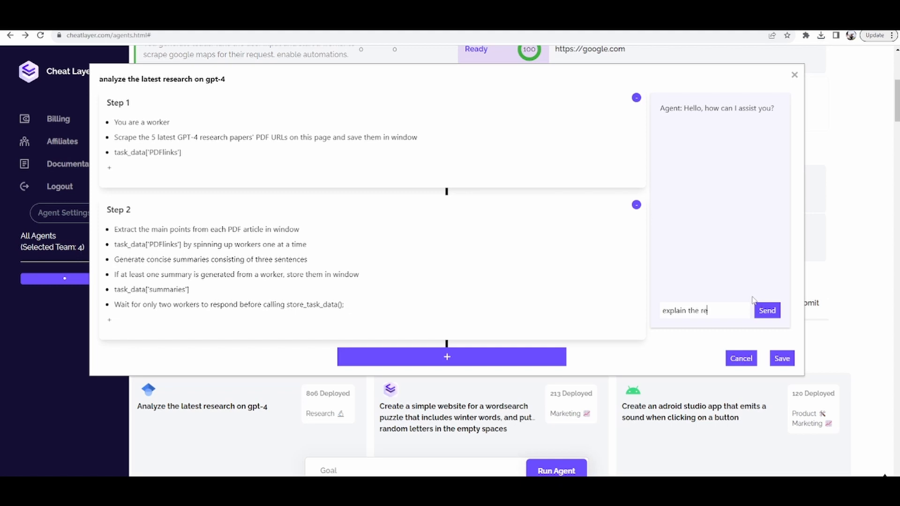
left_click(768, 311)
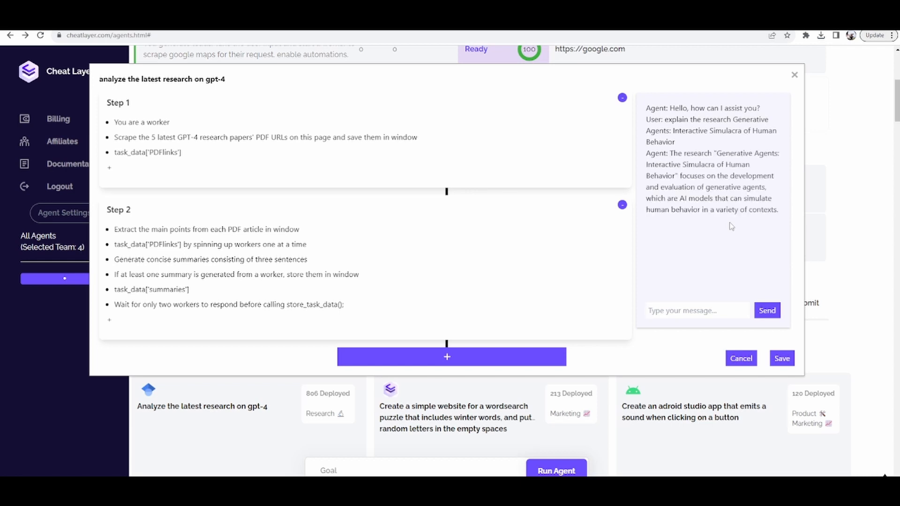
scroll("down", 3)
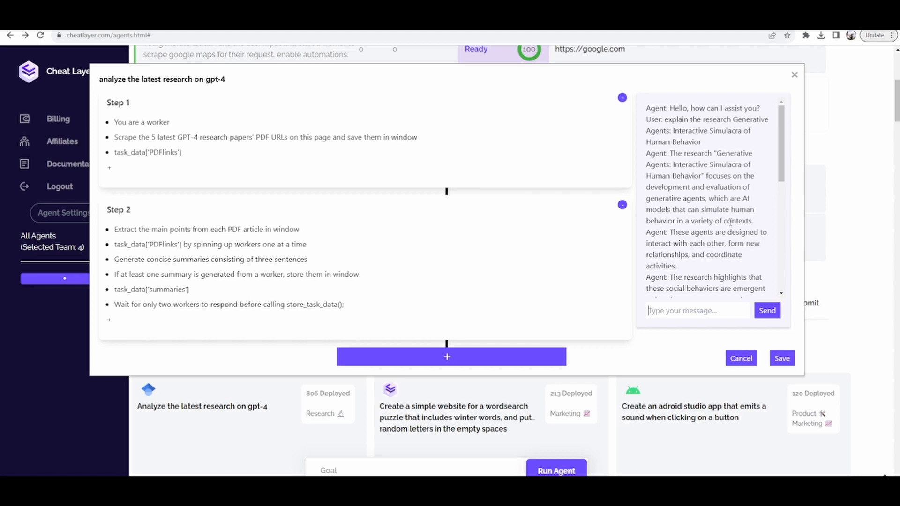
scroll("down", 3)
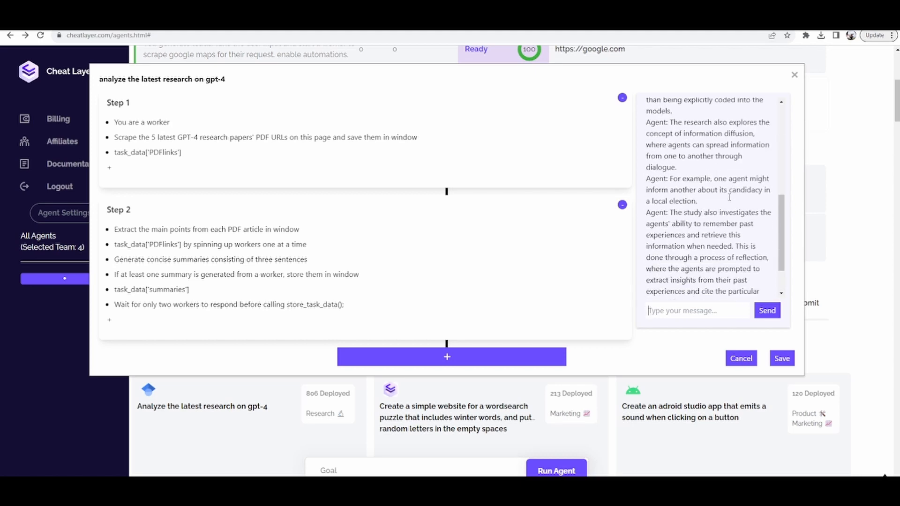
scroll("down", 3)
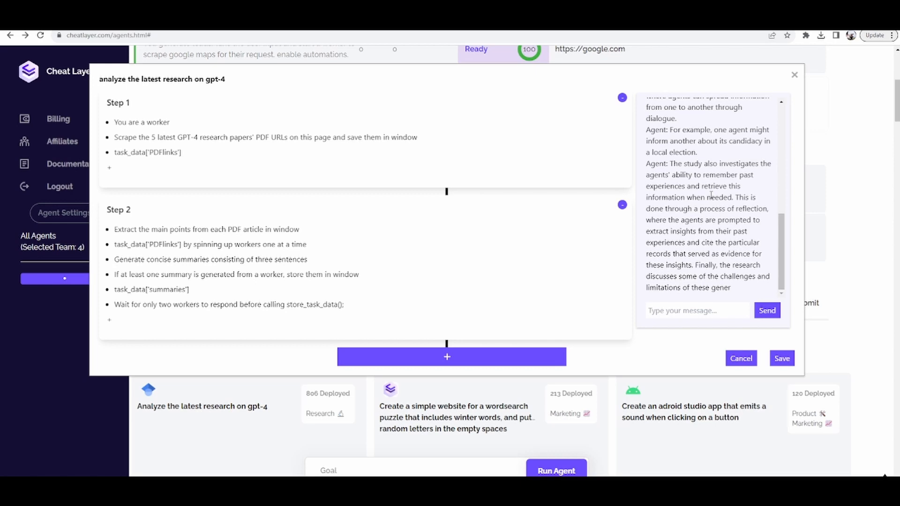
mouse_move(757, 368)
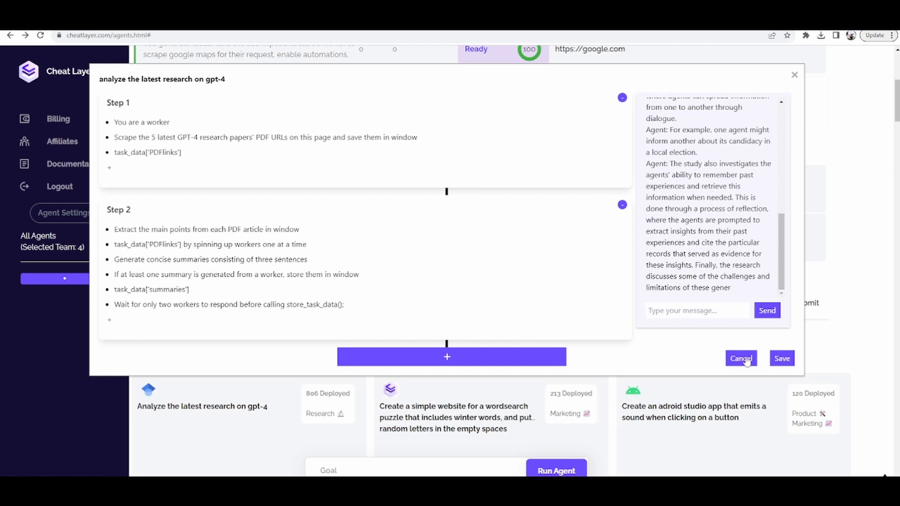
Cancel the step editor and copy the research agent's Embed iframe code
left_click(740, 358)
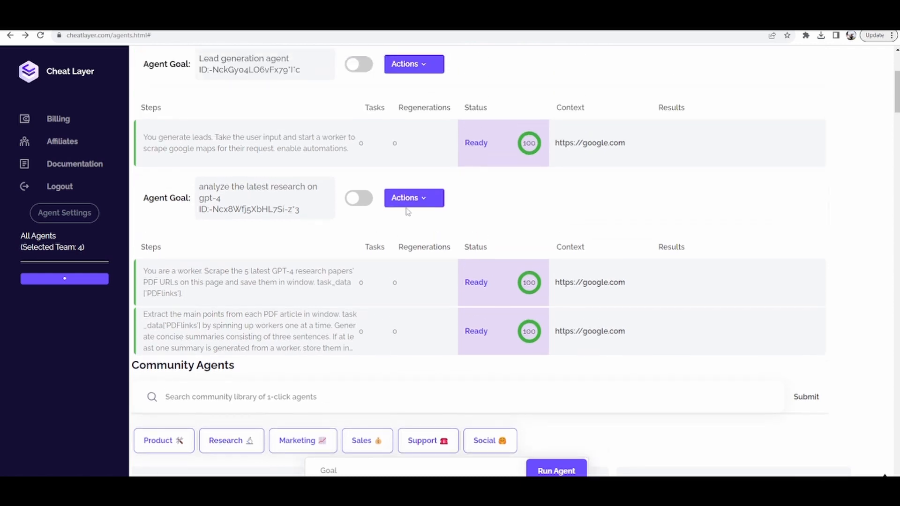
mouse_move(287, 224)
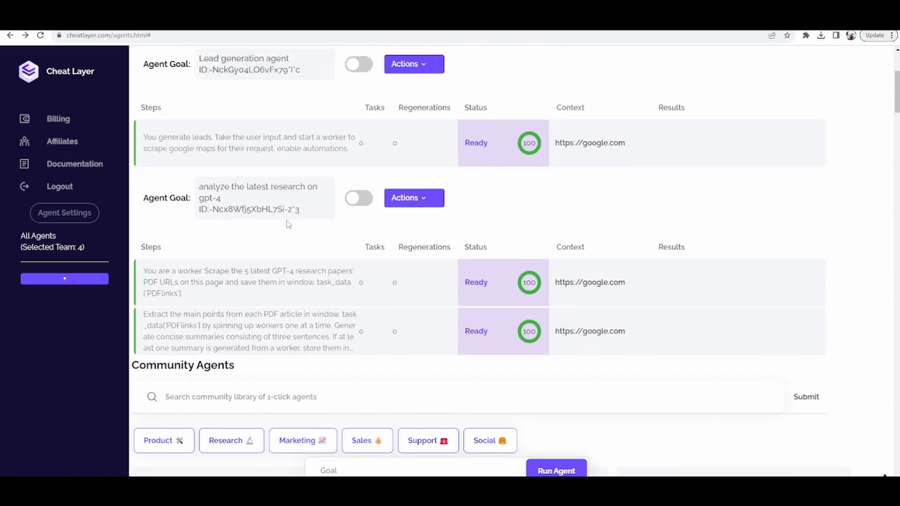
mouse_move(326, 217)
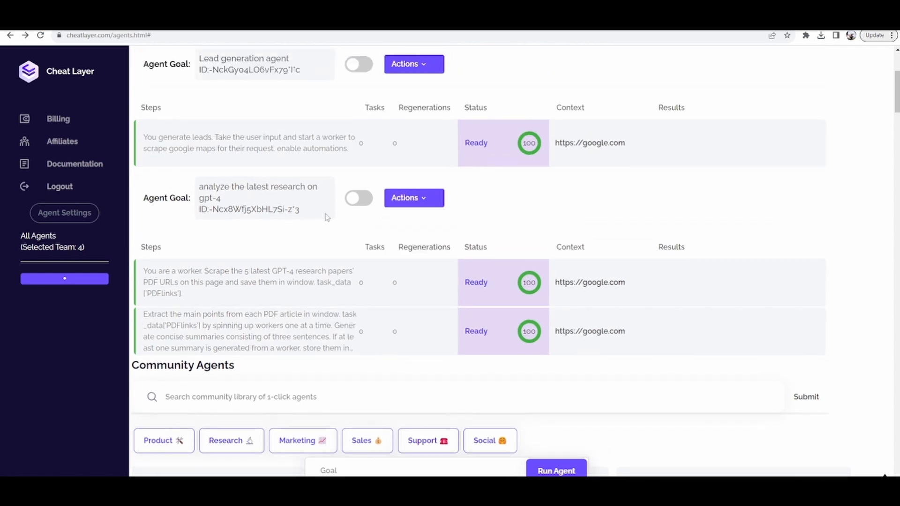
left_click(413, 198)
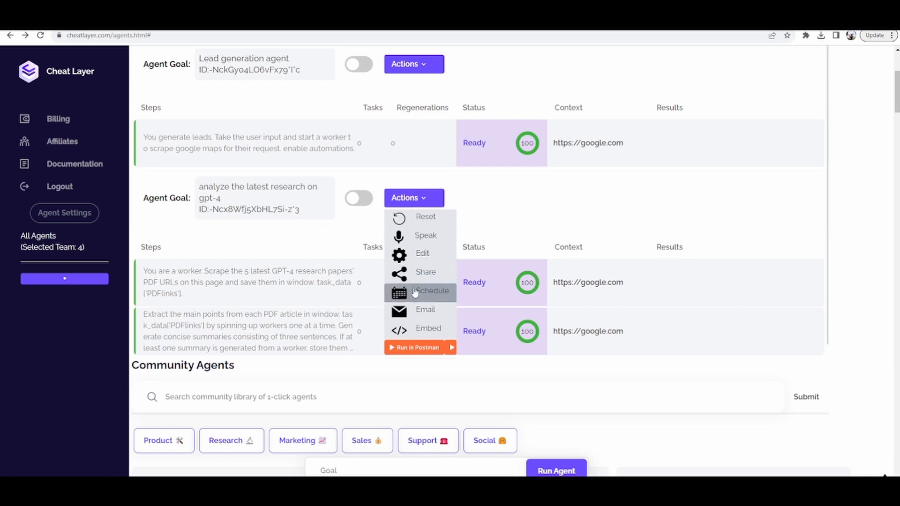
left_click(427, 328)
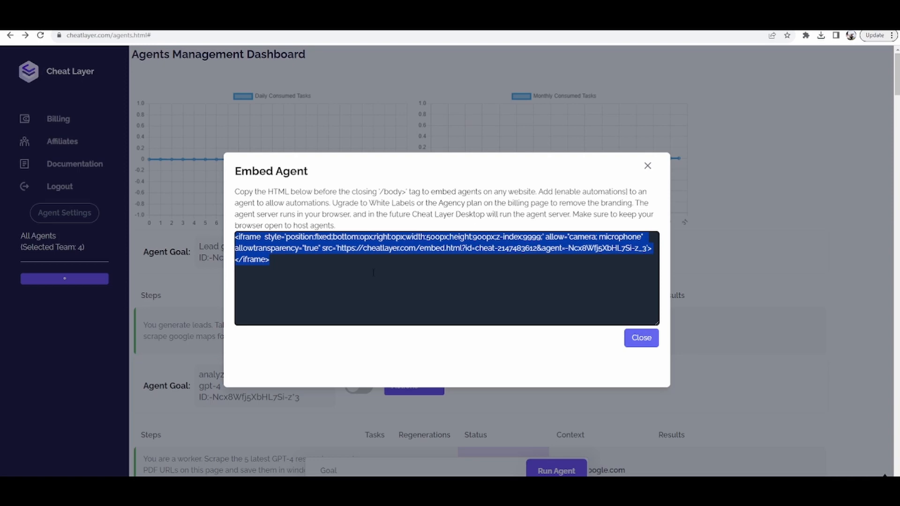
left_click(454, 281)
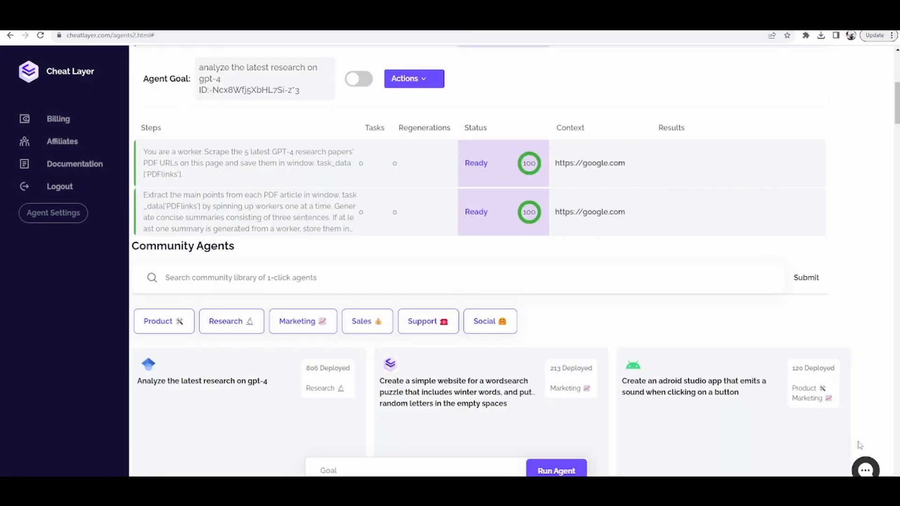
mouse_move(868, 465)
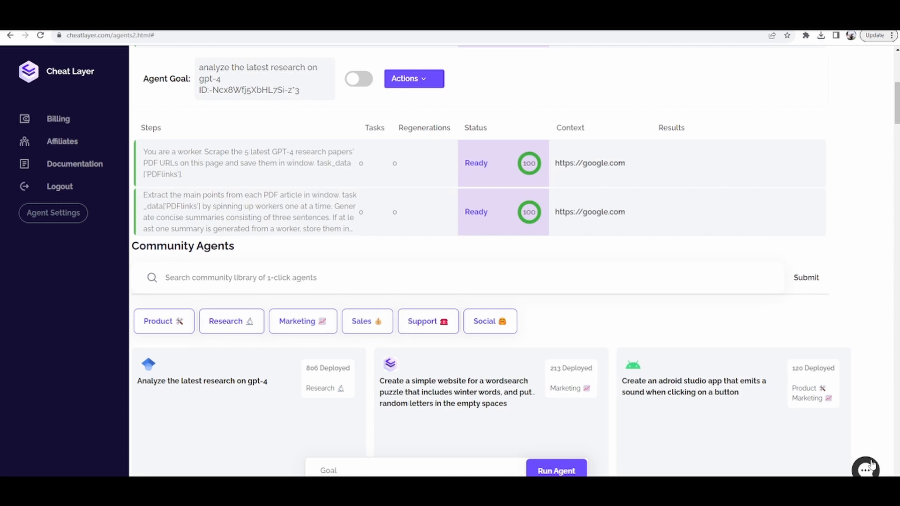
Ask the embedded chat widget 'explain the research' and scroll through its reply
left_click(866, 470)
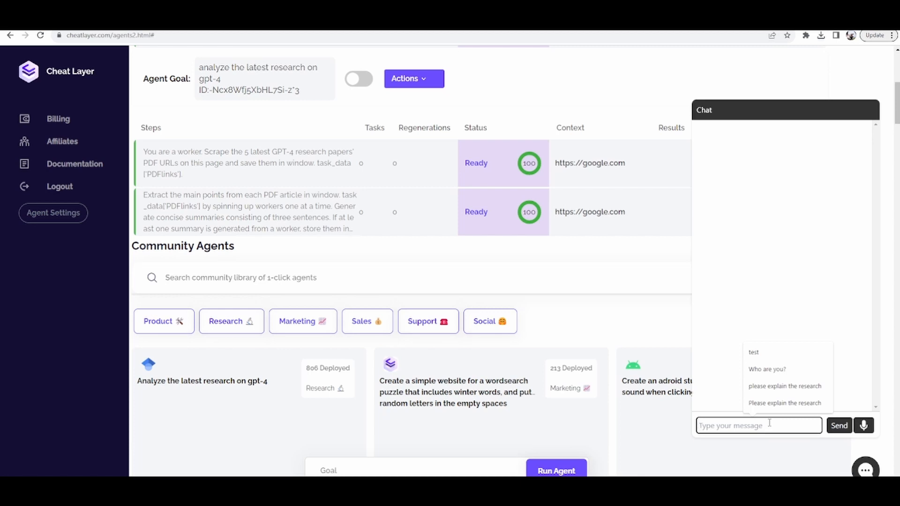
type("explain the research")
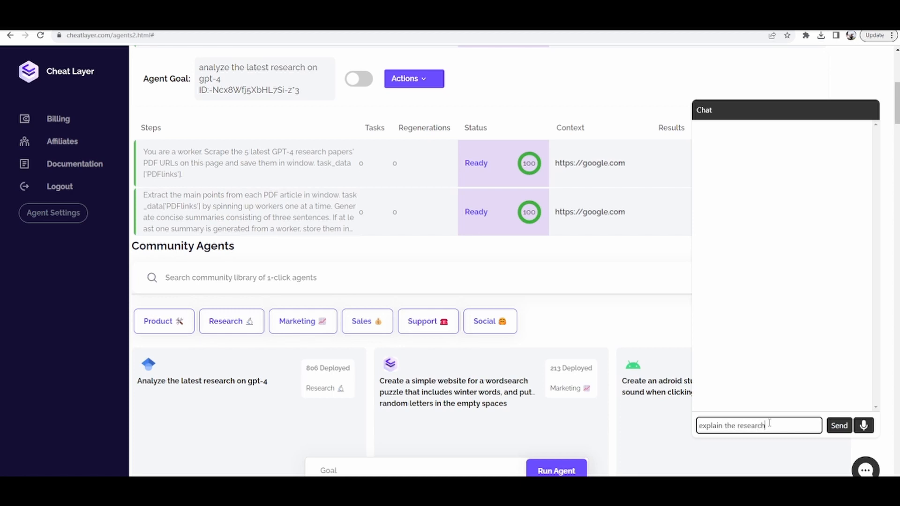
left_click(838, 425)
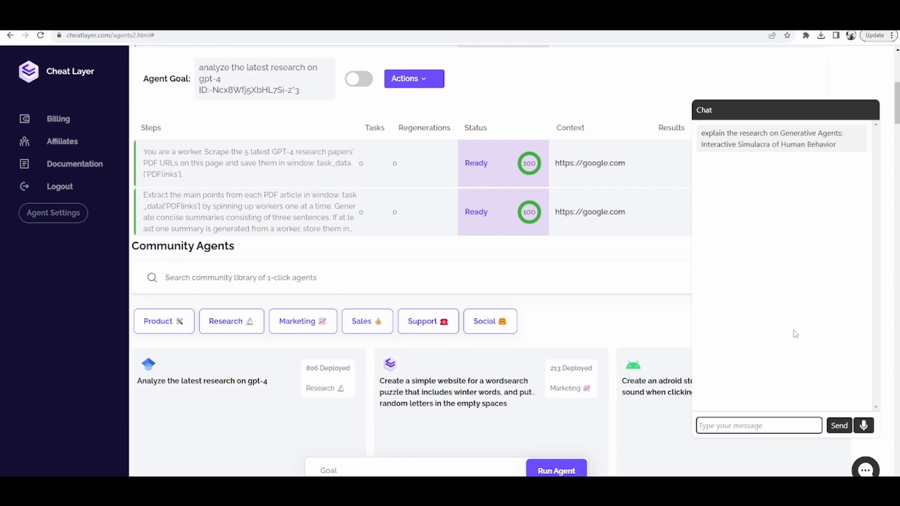
left_click(839, 426)
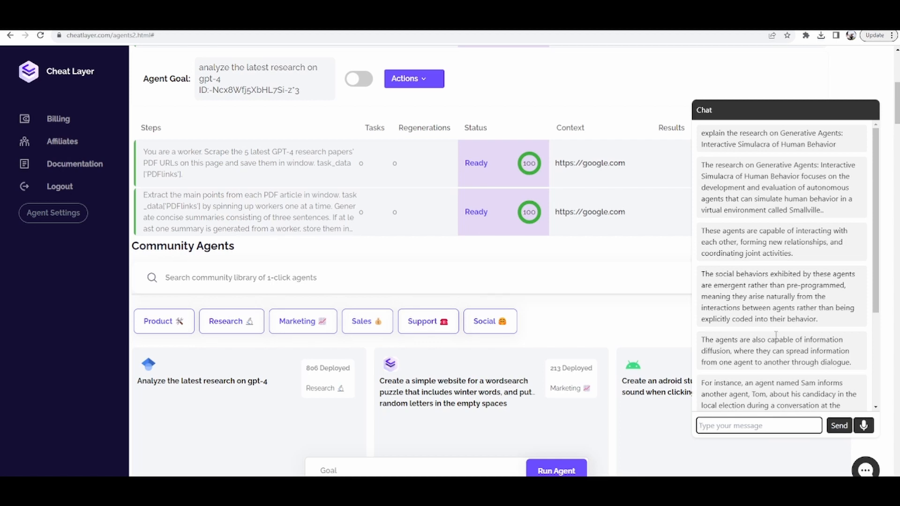
scroll("down", 3)
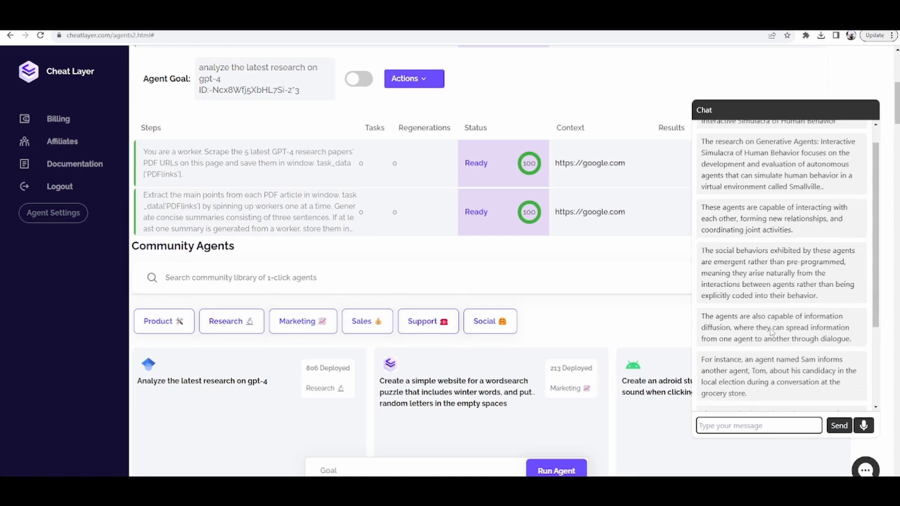
scroll("down", 3)
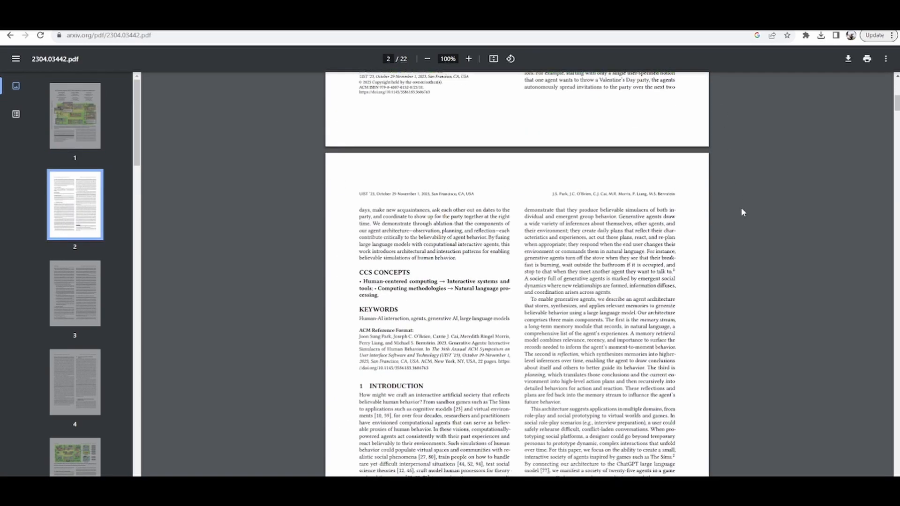
Zoom the paper to 195% and scroll to Figure 5 on page 8
scroll("down", 3)
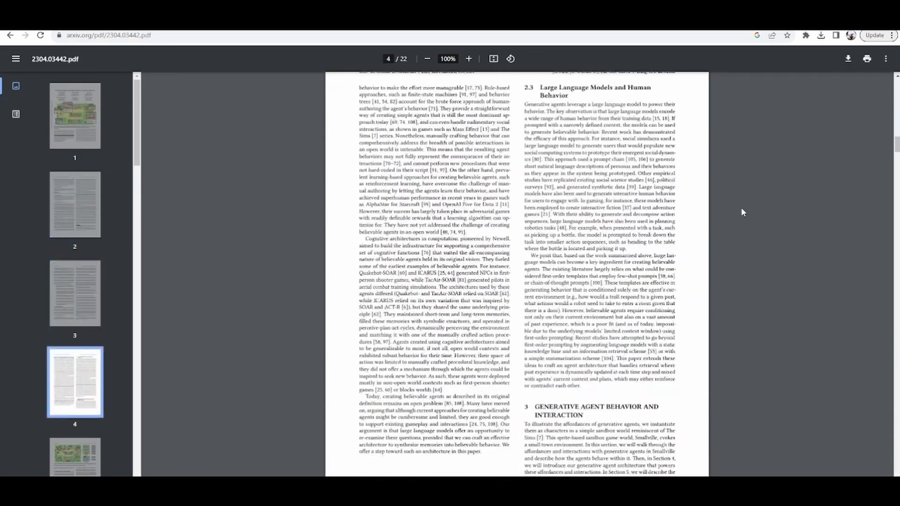
scroll("down", 3)
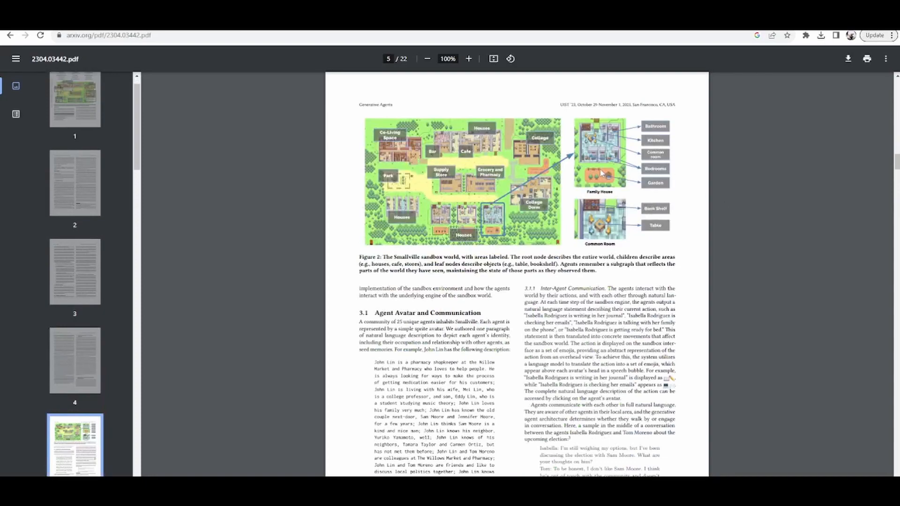
left_click(468, 59)
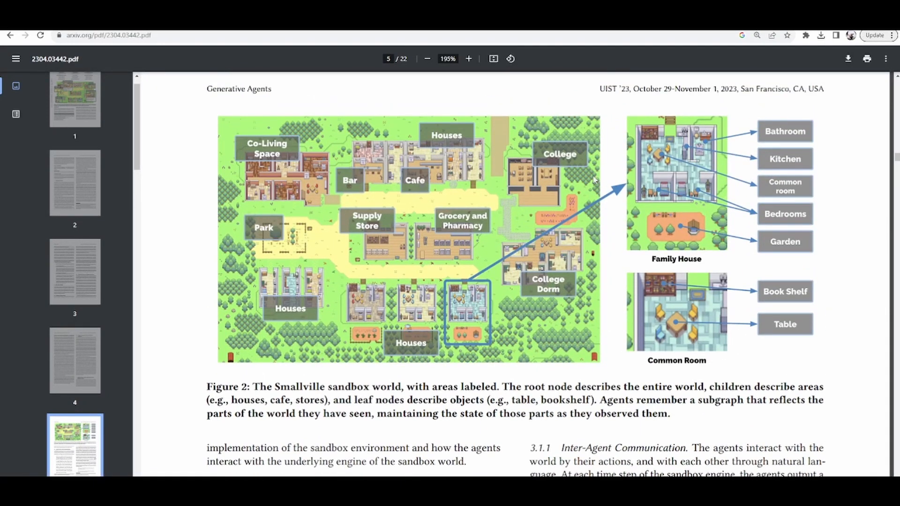
scroll("down", 3)
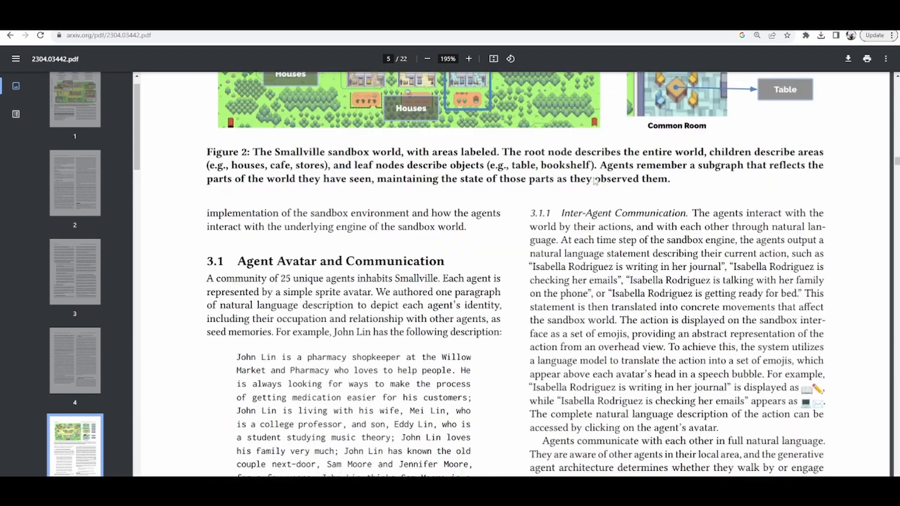
scroll("down", 3)
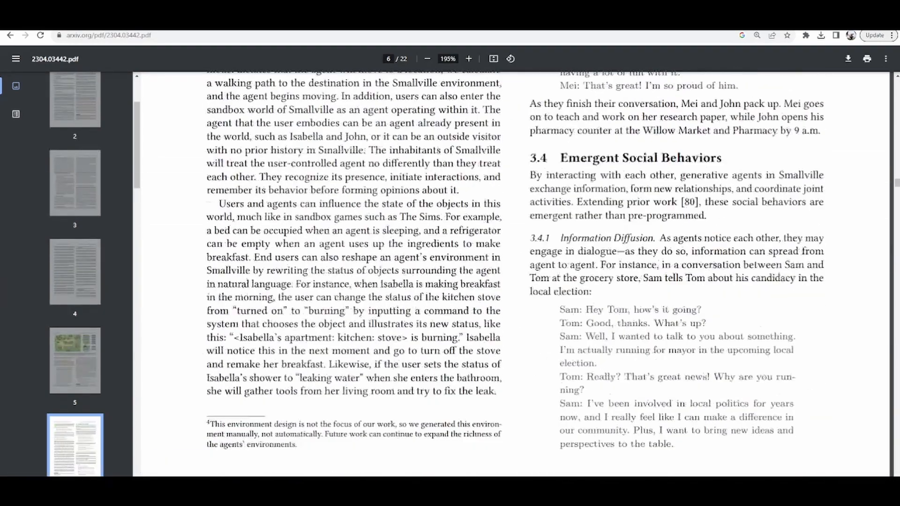
scroll("down", 3)
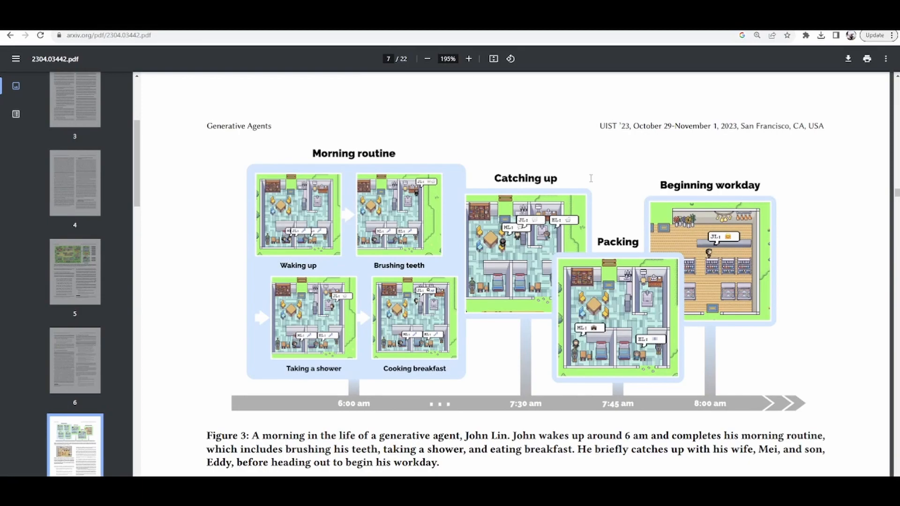
scroll("down", 3)
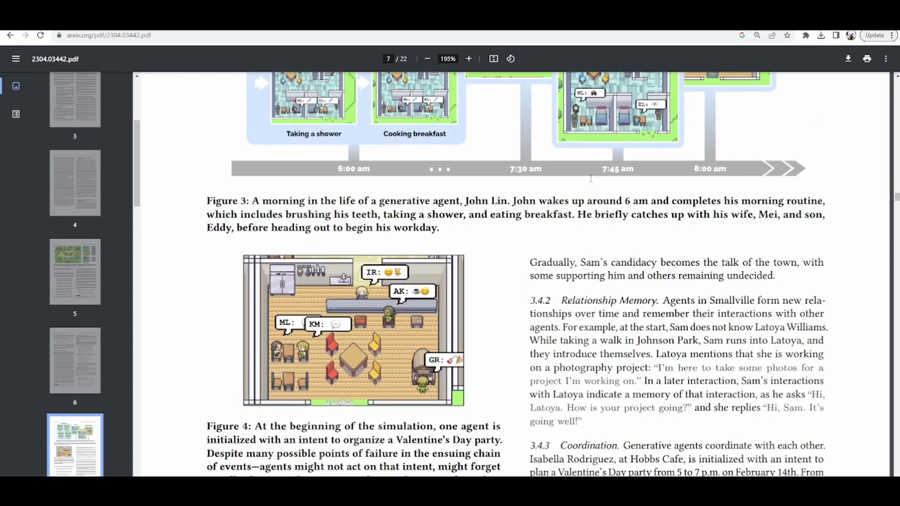
scroll("down", 3)
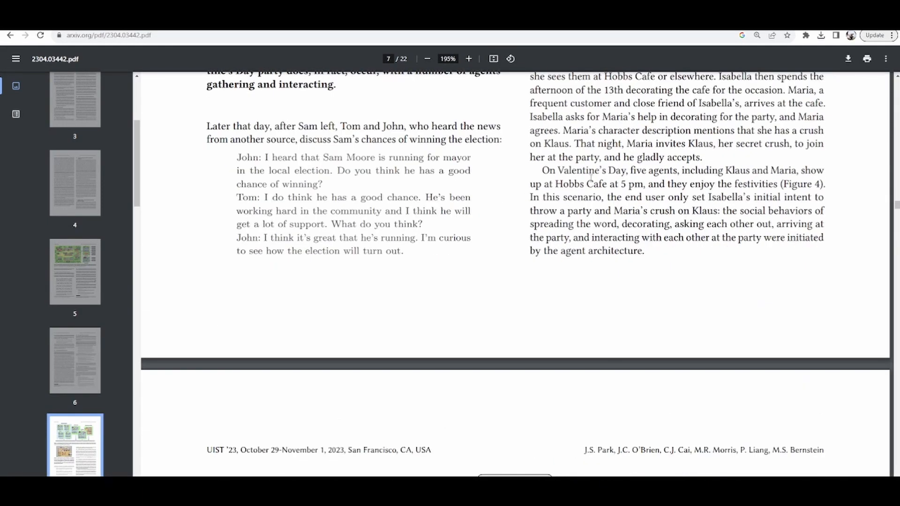
scroll("down", 3)
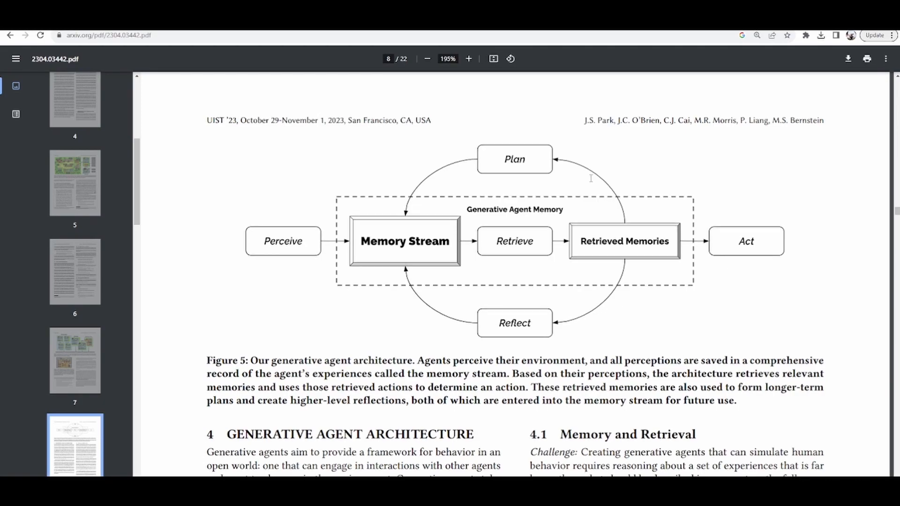
scroll("down", 3)
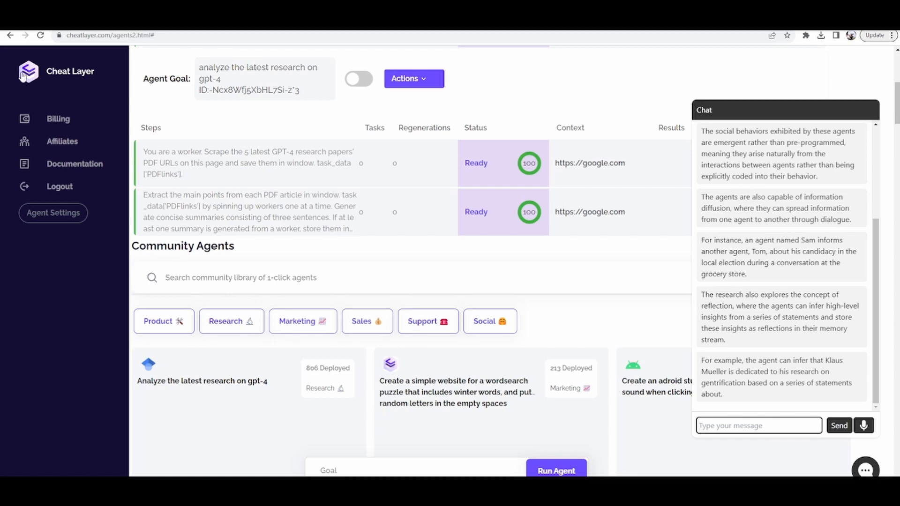
Open Agent Settings from the left sidebar
left_click(53, 213)
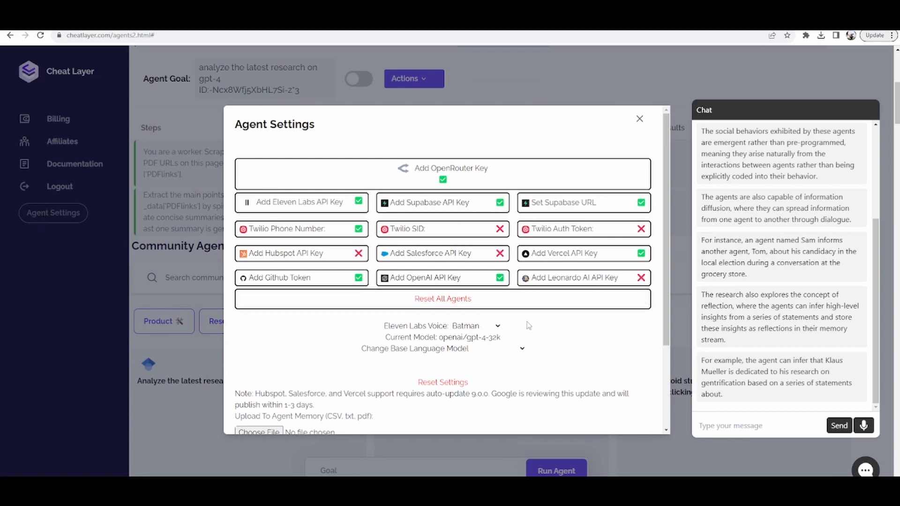
mouse_move(456, 350)
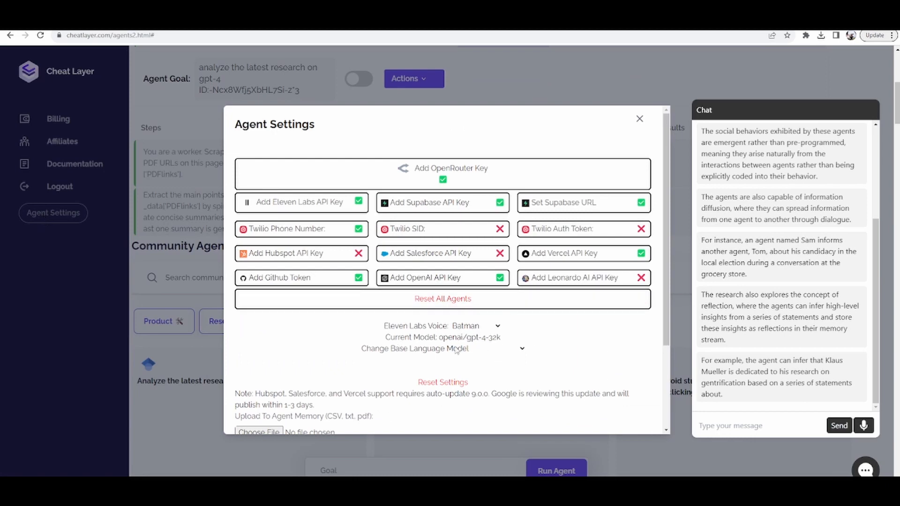